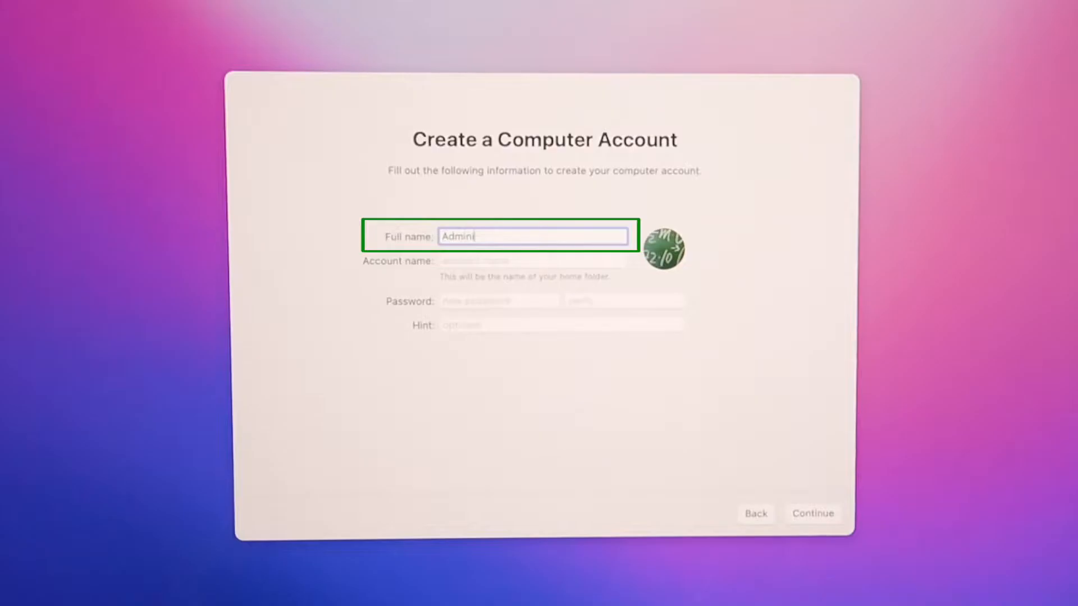
Step: Finish the account full name 'Administrator' and dismiss the iMessage/FaceTime notice
type("strator")
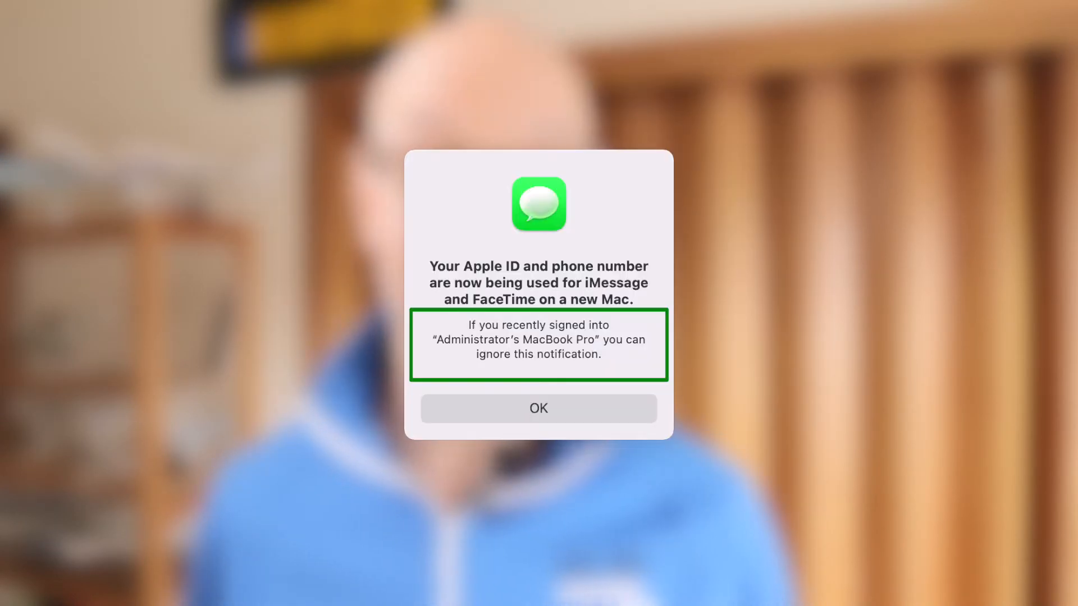
left_click(538, 407)
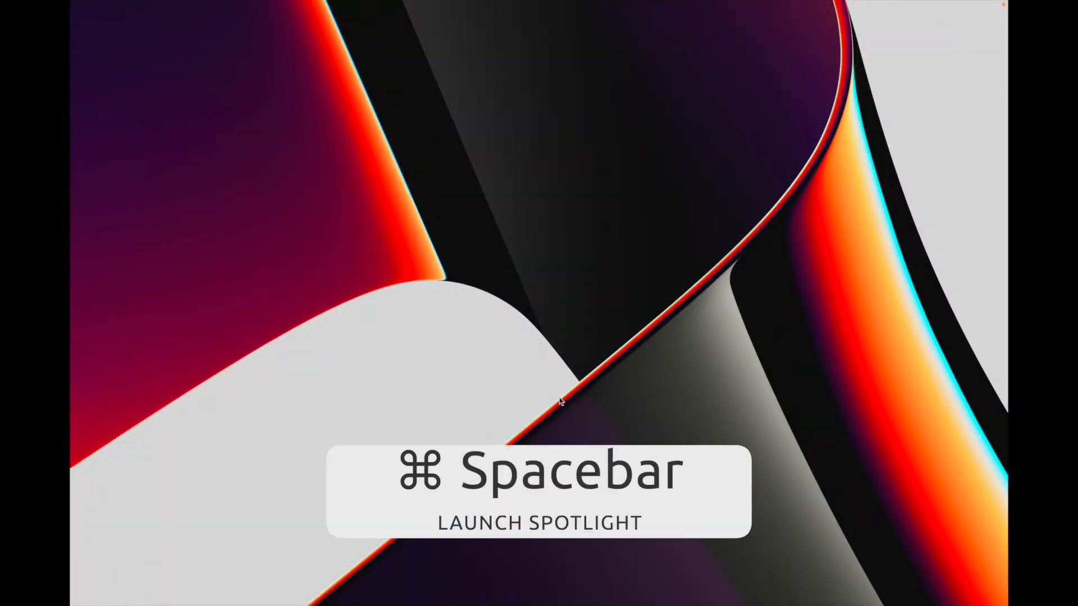
Step: Launch System Preferences via a Spotlight search for 'system Preferences'
key("cmd+space")
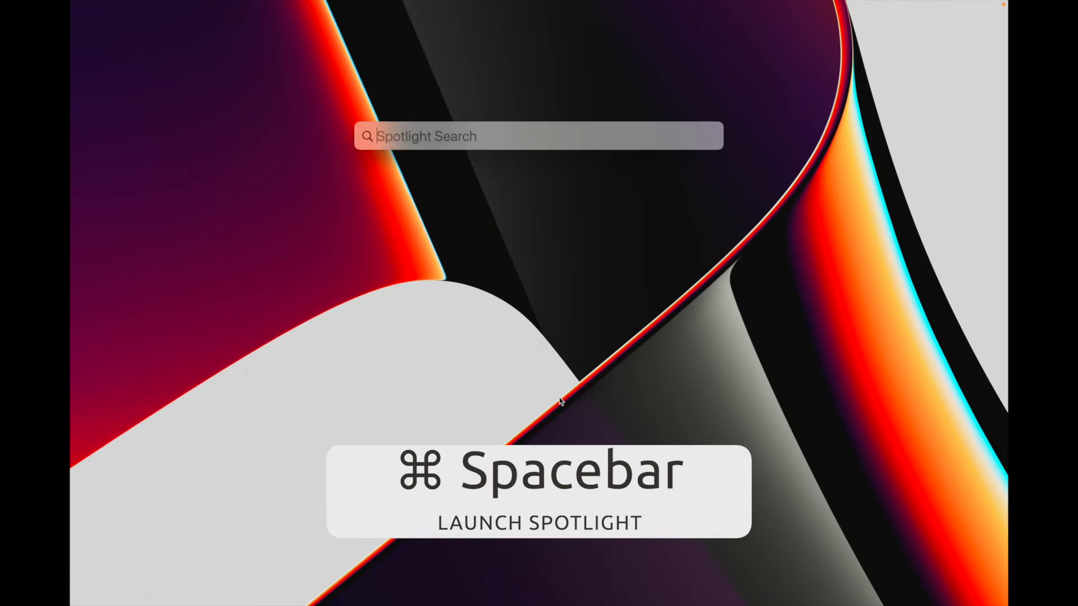
type("system Preferences")
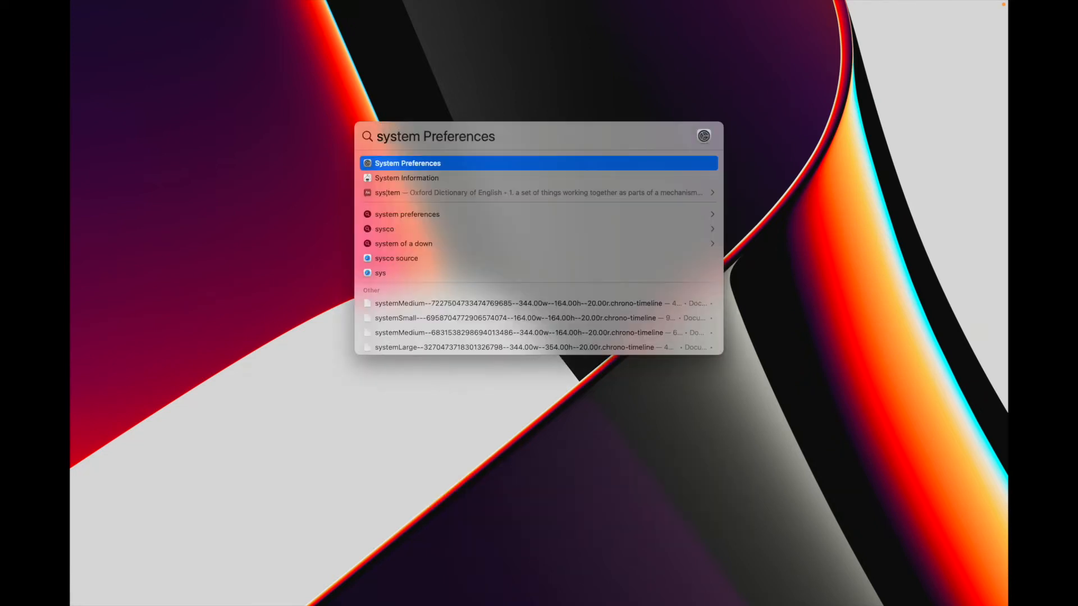
left_click(407, 162)
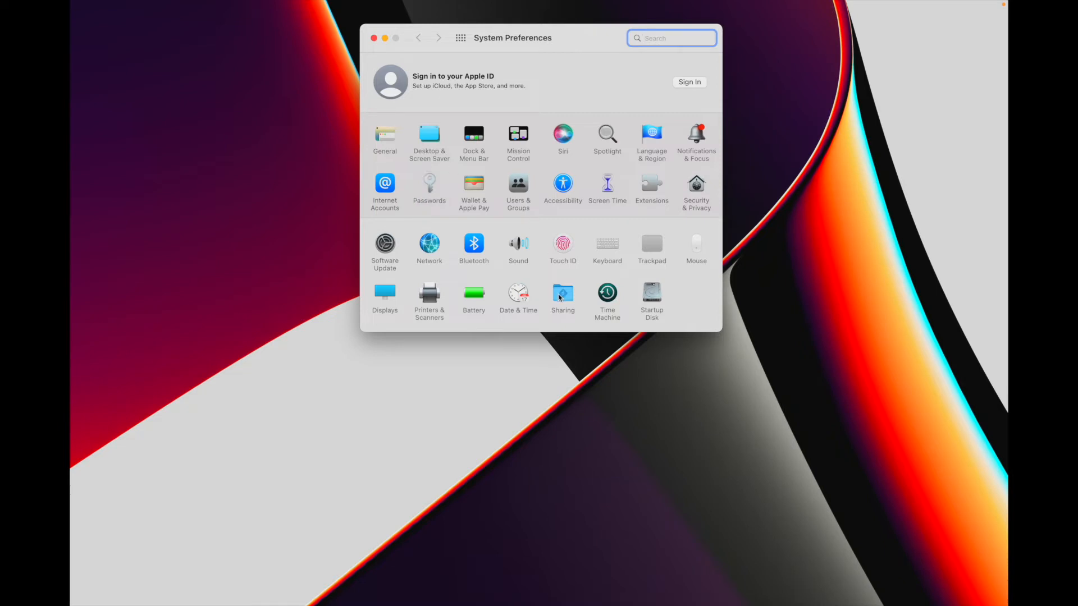
left_click(562, 292)
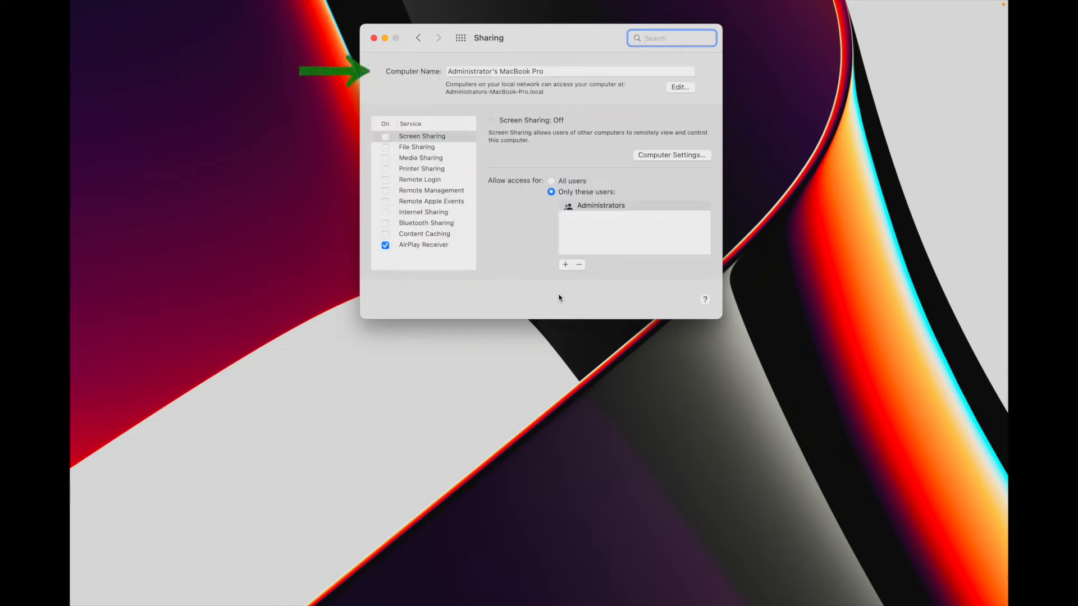
left_click(569, 70)
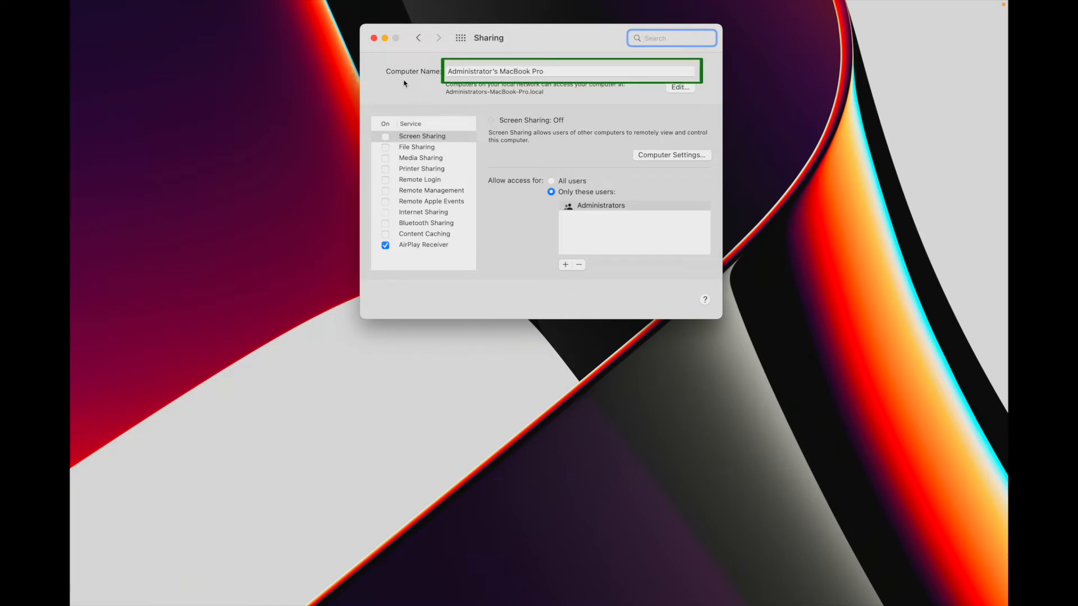
left_click(404, 83)
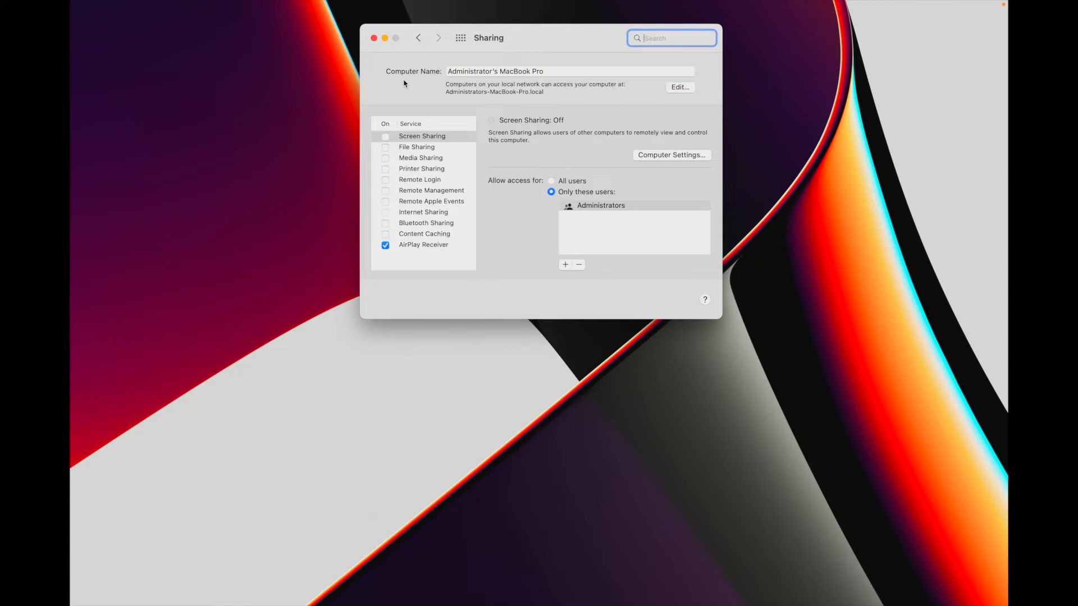
Step: Change the computer name to 'Vancouver' and bring up its local hostname settings
left_click(569, 71)
type("Vancouver")
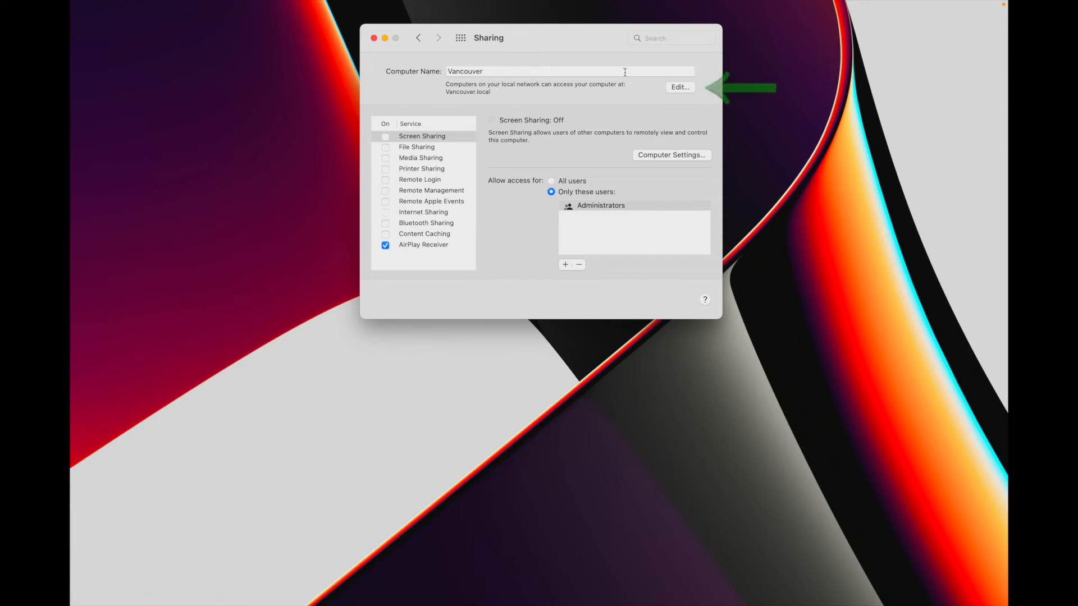
left_click(679, 88)
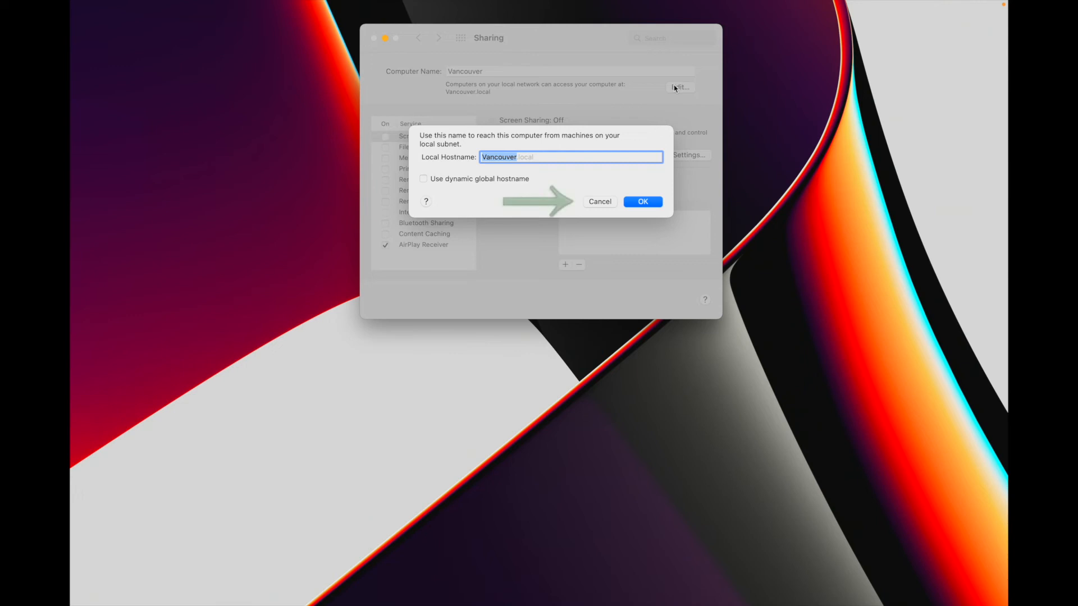
Step: Keep the local hostname 'Vancouver.local' and return to the all-preferences overview
left_click(642, 201)
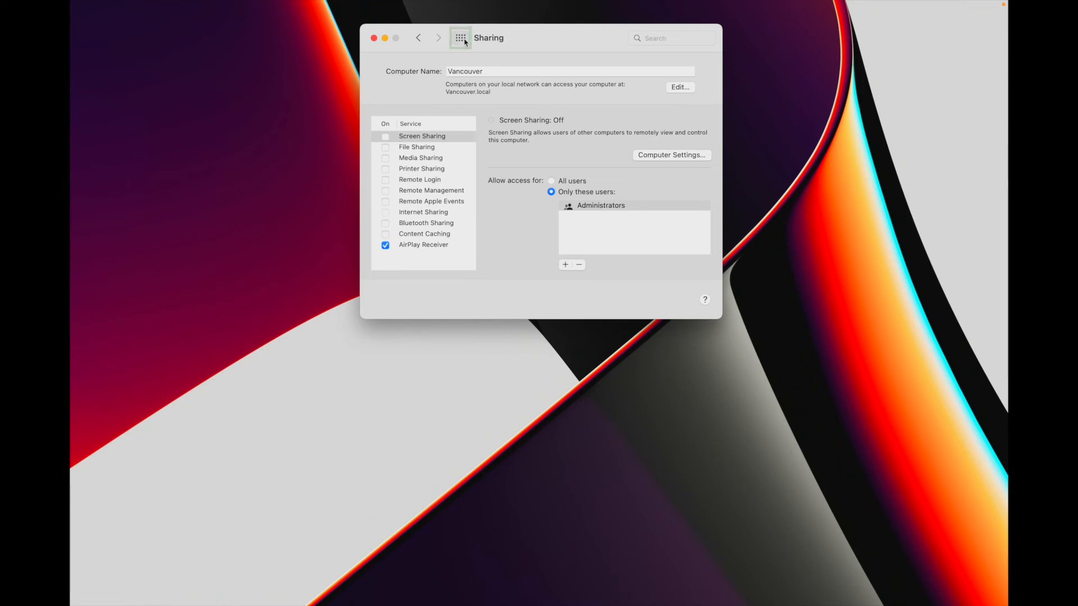
left_click(461, 38)
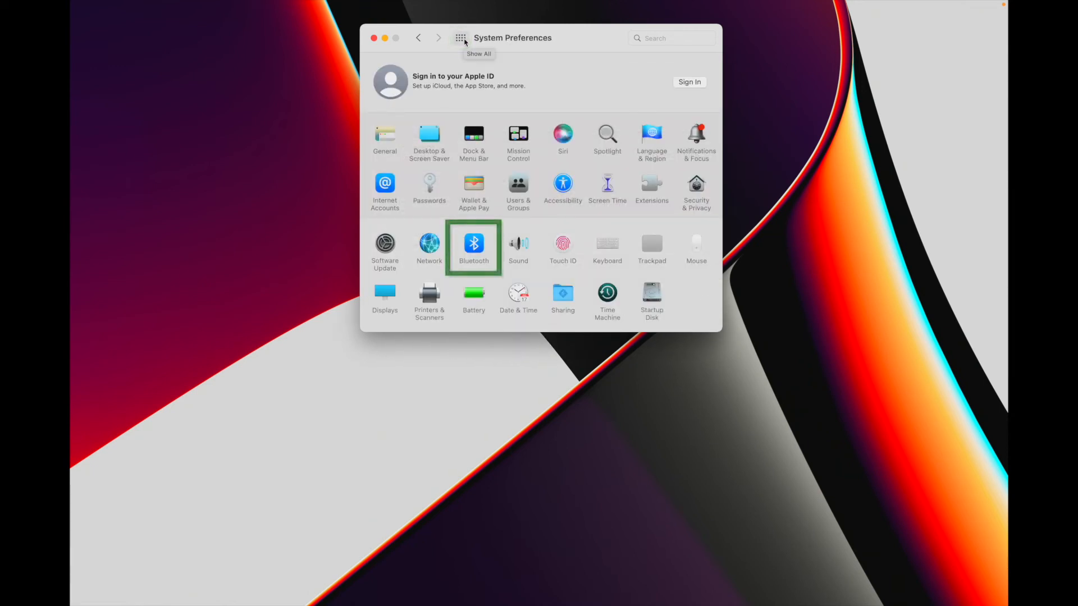